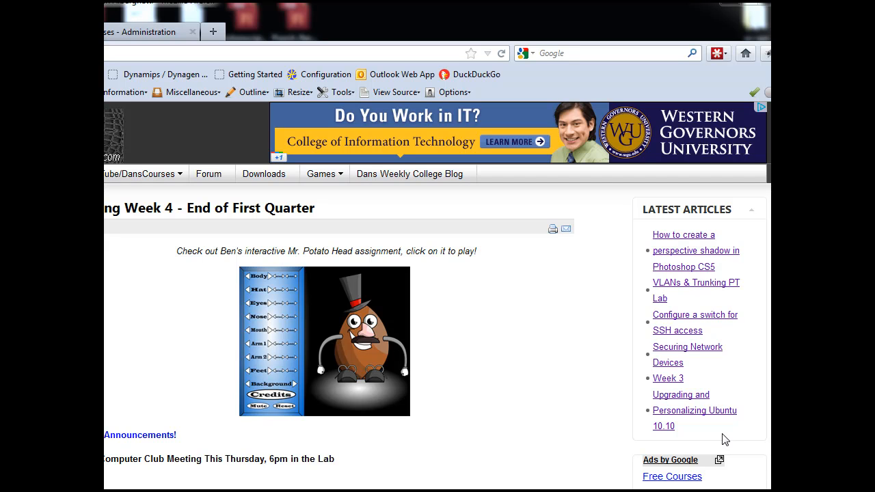
mouse_move(595, 336)
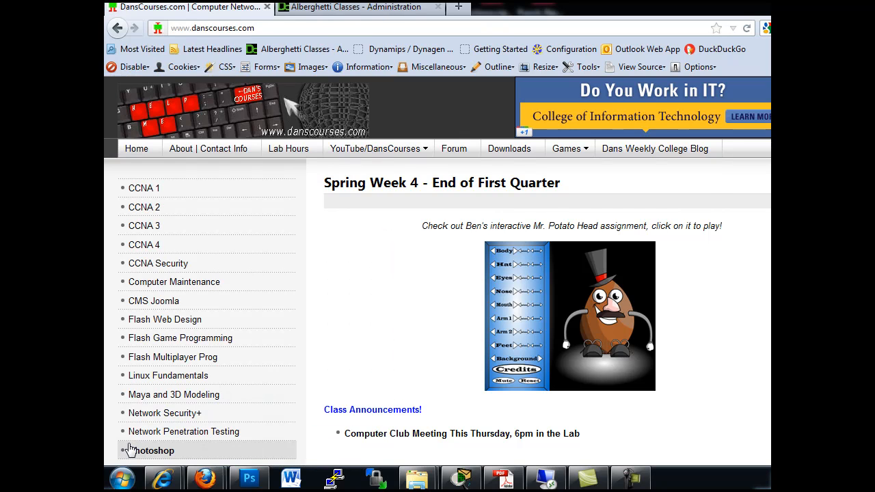
- Ping 192.168.8.1 from Command Prompt and confirm replies with no loss
left_click(544, 477)
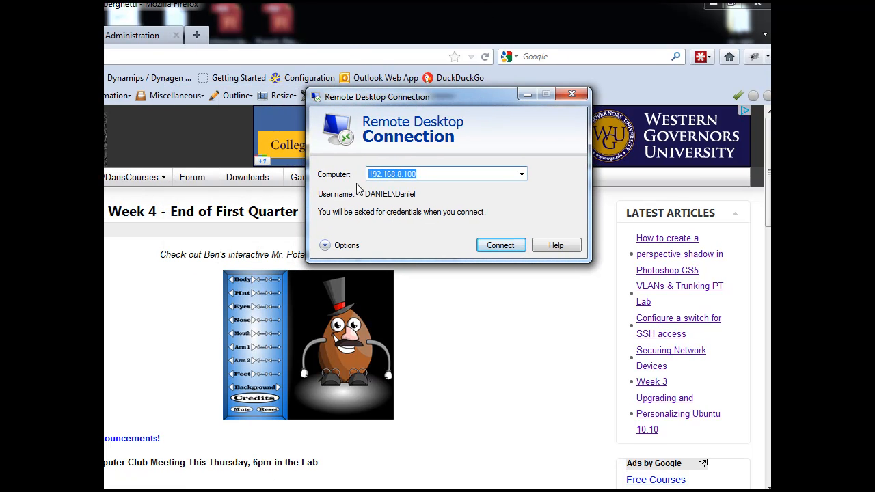
mouse_move(437, 187)
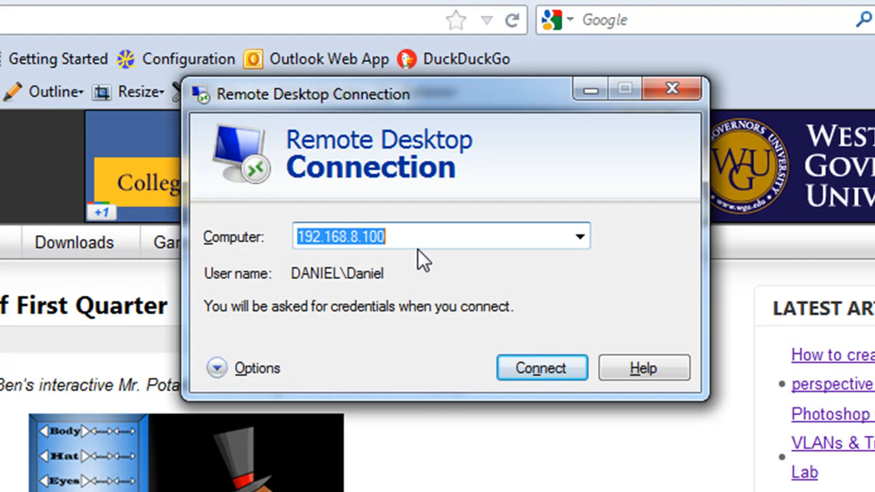
mouse_move(360, 258)
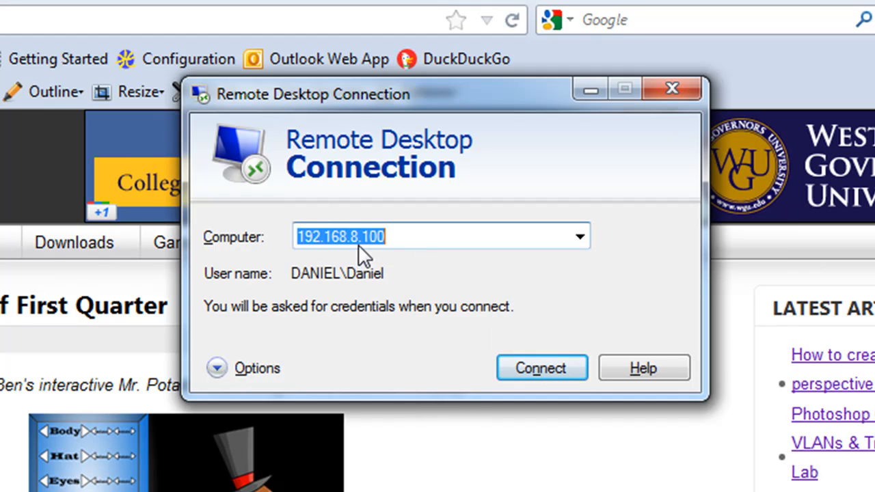
mouse_move(468, 226)
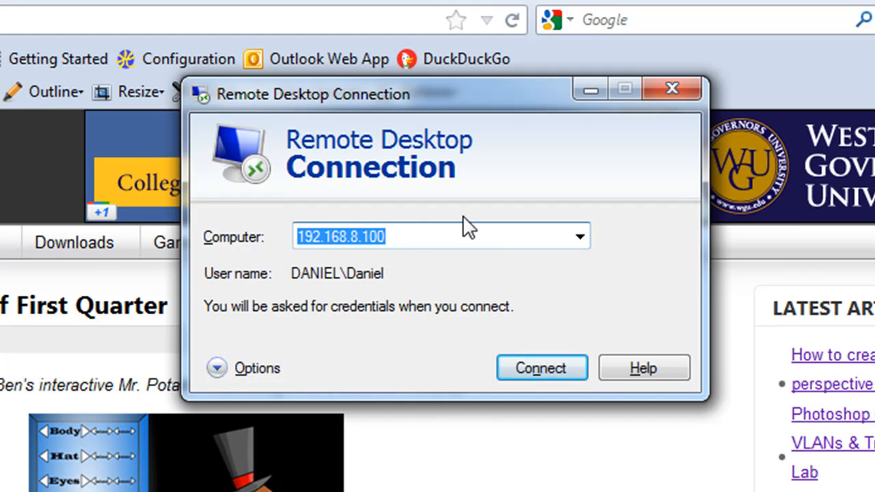
mouse_move(427, 284)
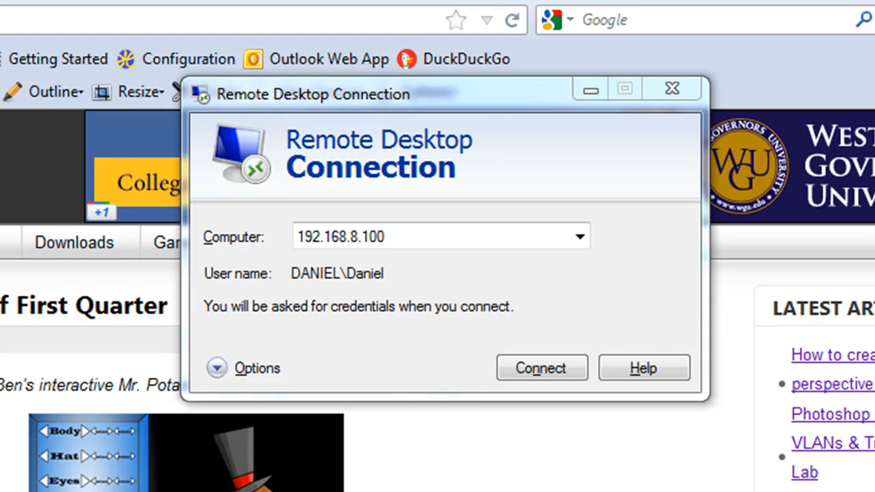
left_click(540, 367)
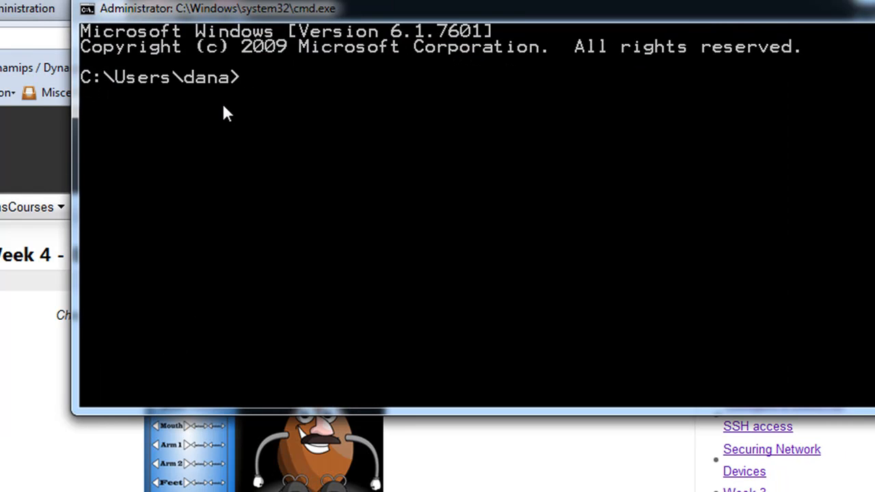
type("ping")
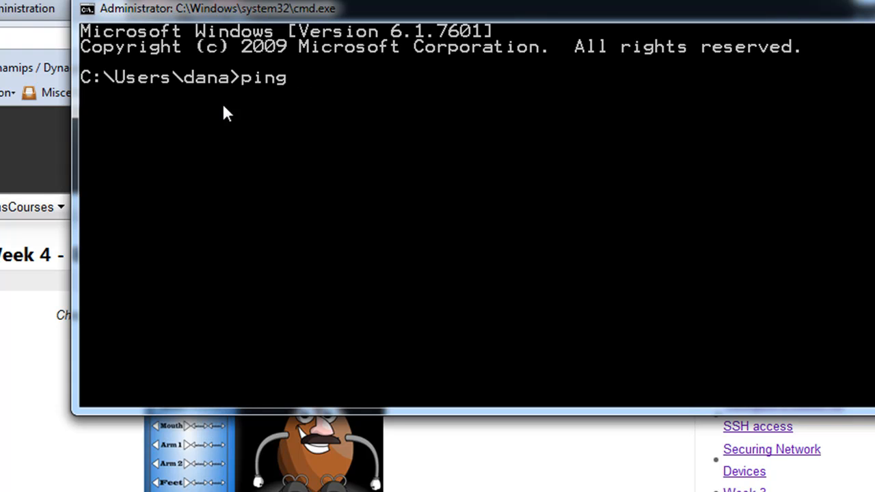
type("192.168")
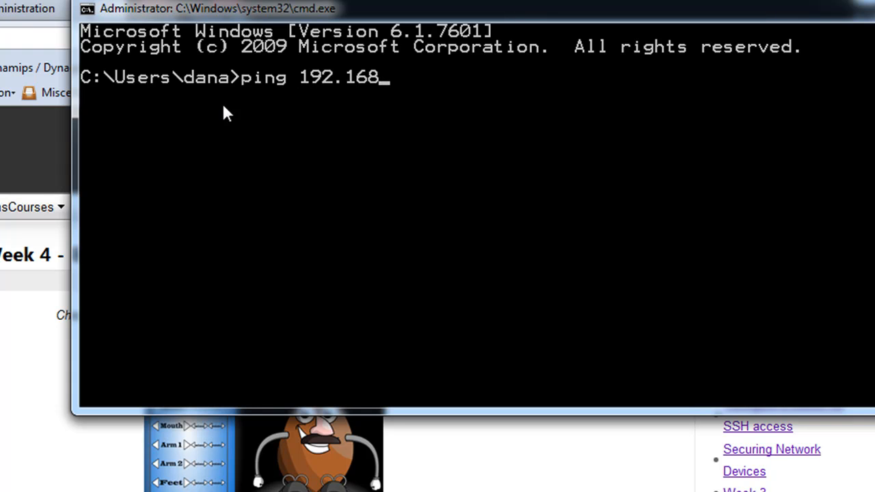
type(".8.1")
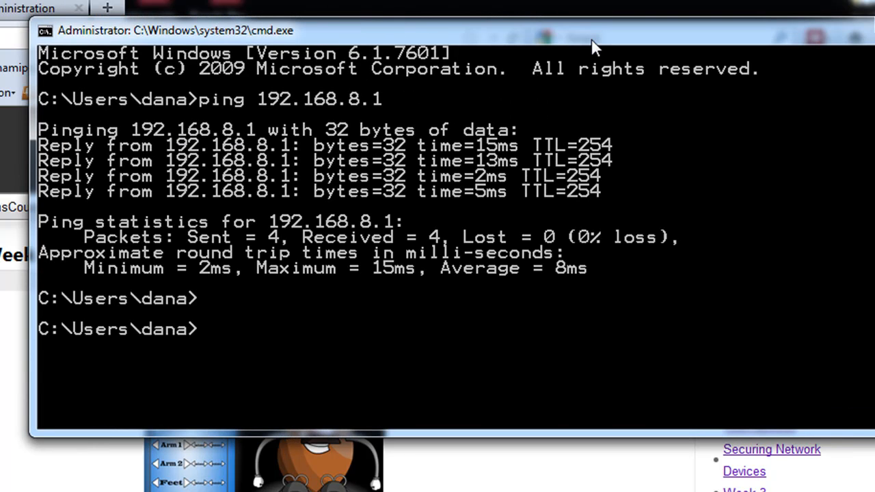
- Ping 192.168.8.100, watch the requests time out, then stop with Ctrl+C
type("ping 192.168.8.100")
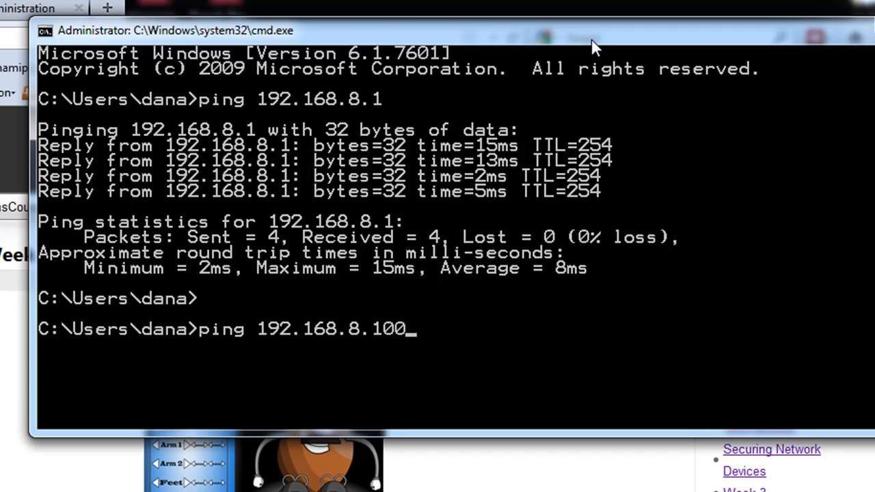
key("Return")
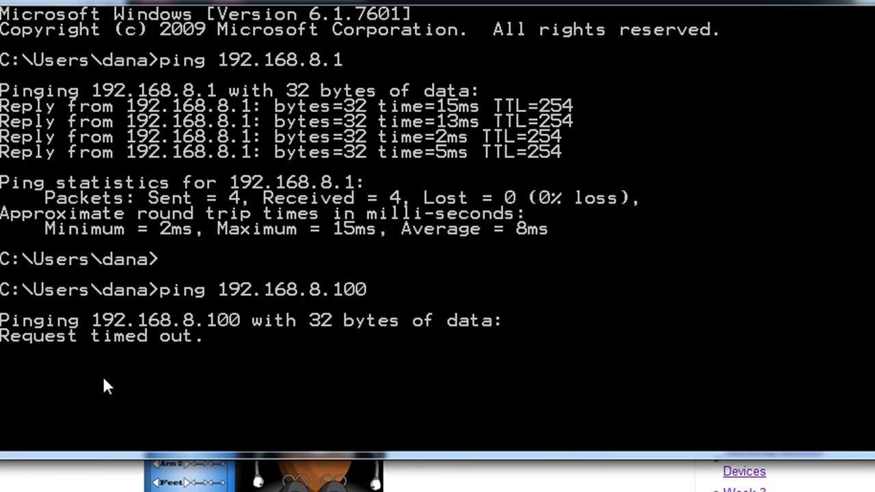
mouse_move(208, 383)
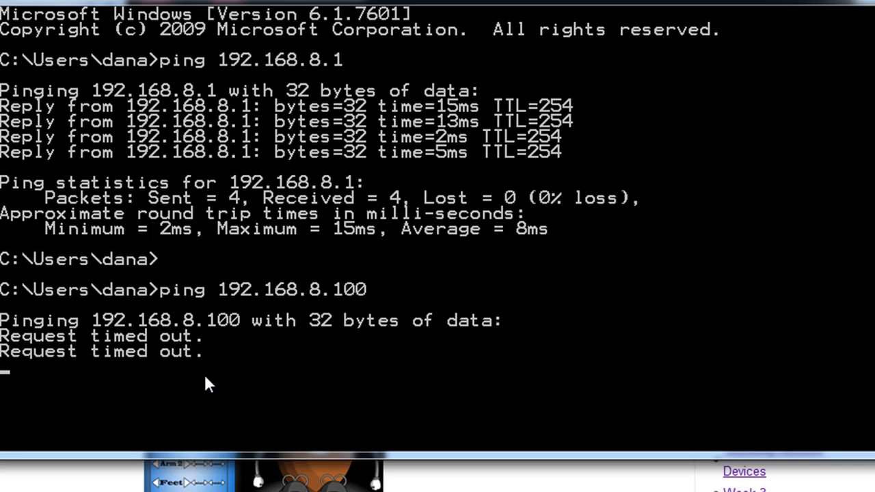
key("ctrl+c")
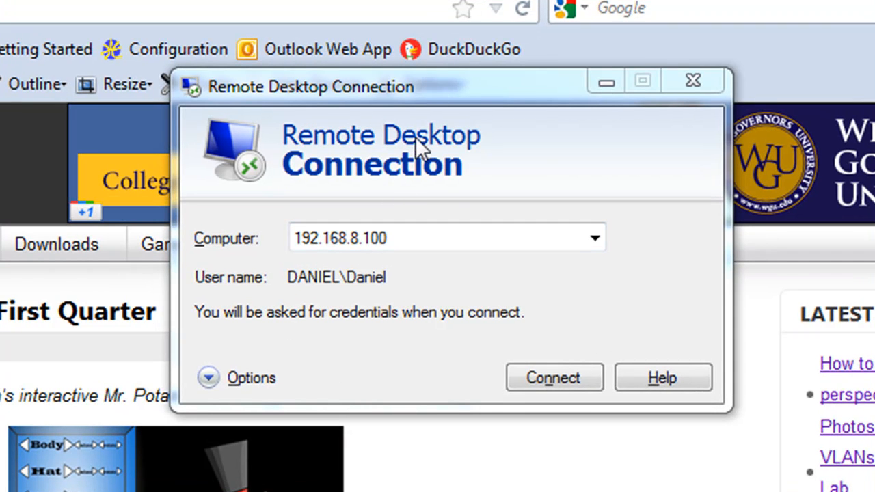
mouse_move(311, 265)
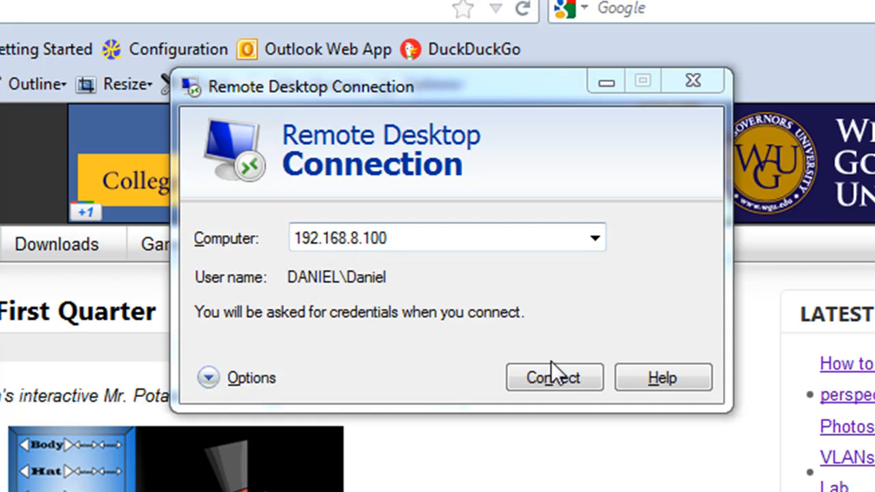
- Connect to 192.168.8.100 to bring up the Windows Security credentials prompt
left_click(553, 378)
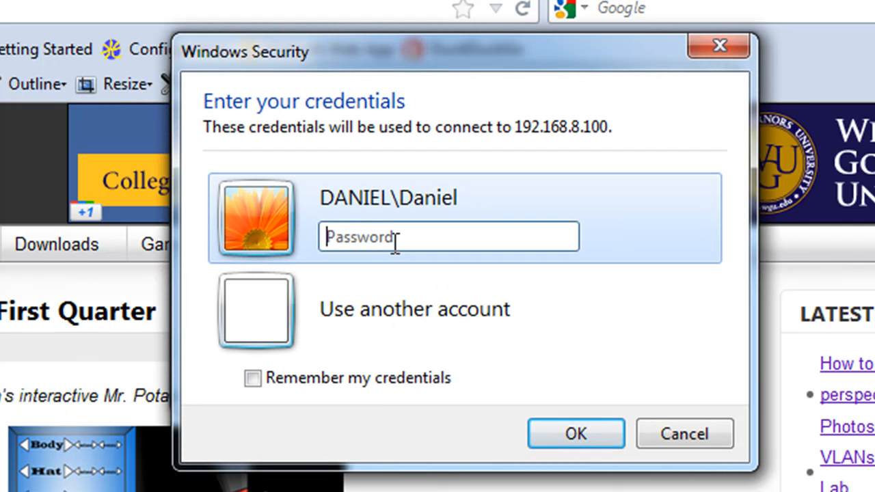
mouse_move(436, 291)
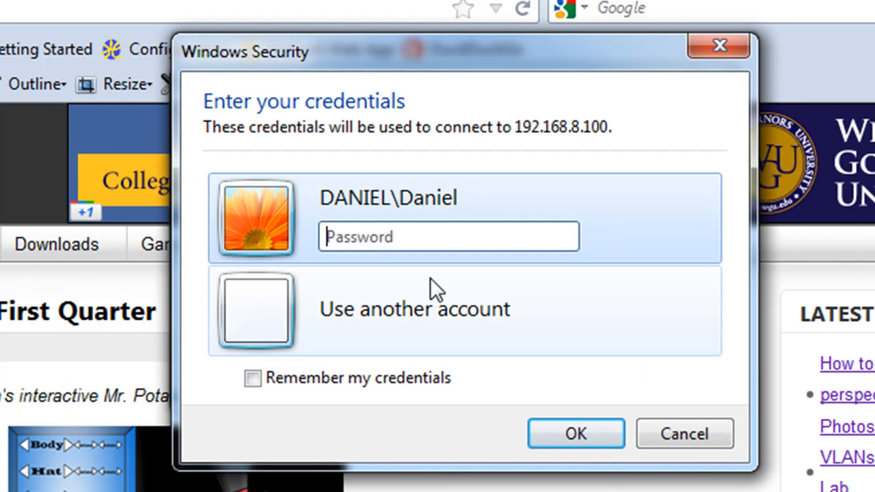
mouse_move(427, 365)
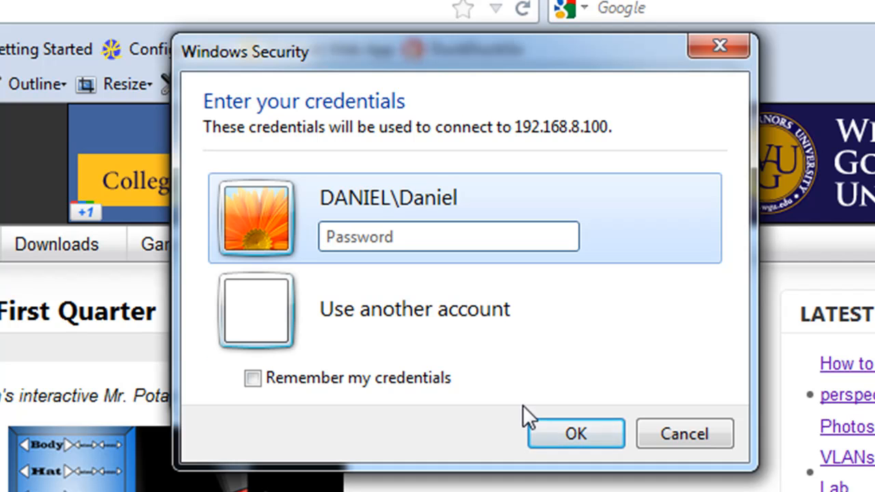
- Choose another account and enter the user name daniel-pc\daniel
left_click(414, 308)
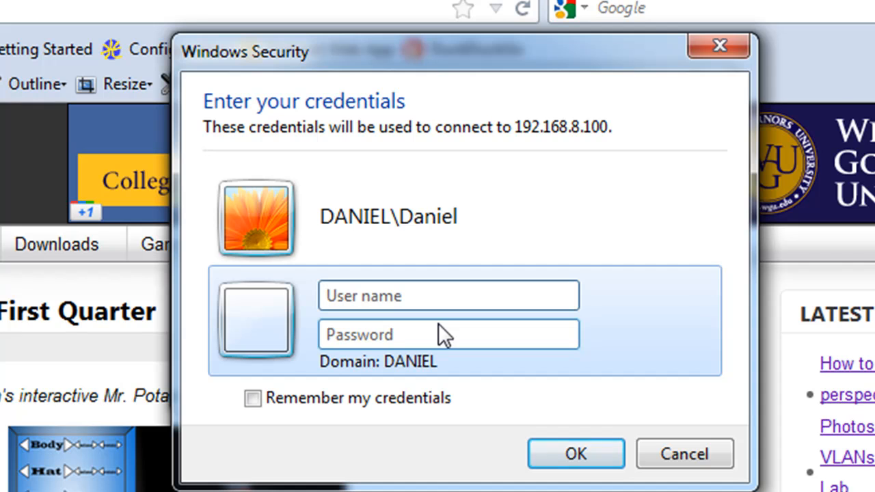
left_click(448, 295)
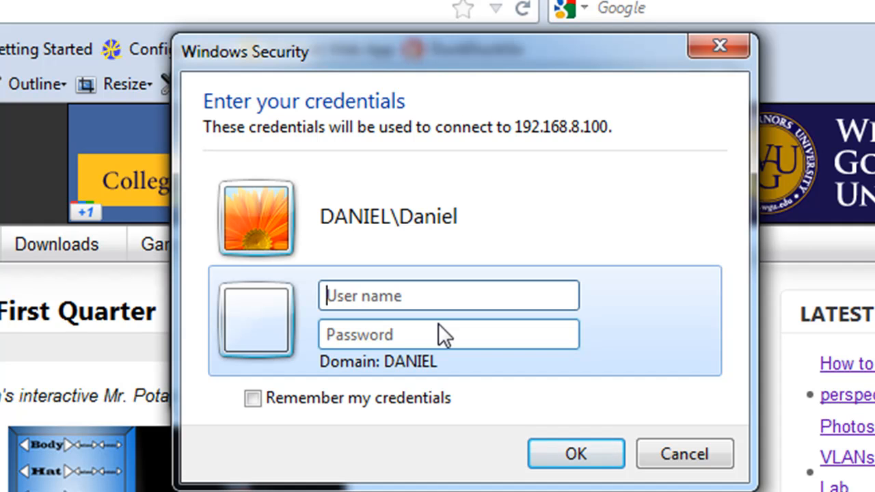
type("daniel")
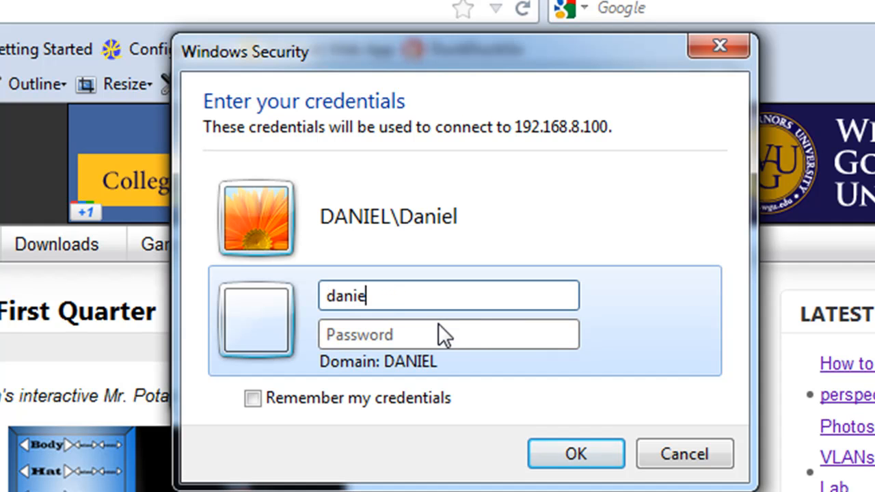
type("l-pc")
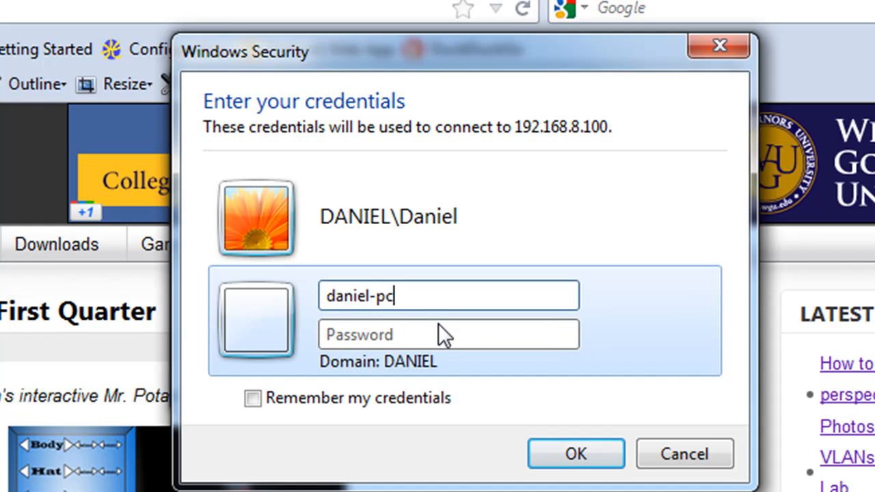
type("\\")
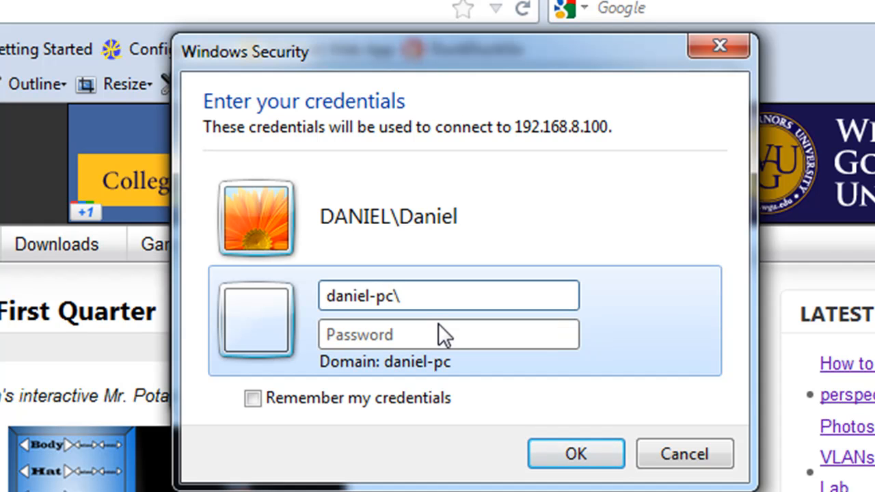
type("daniel")
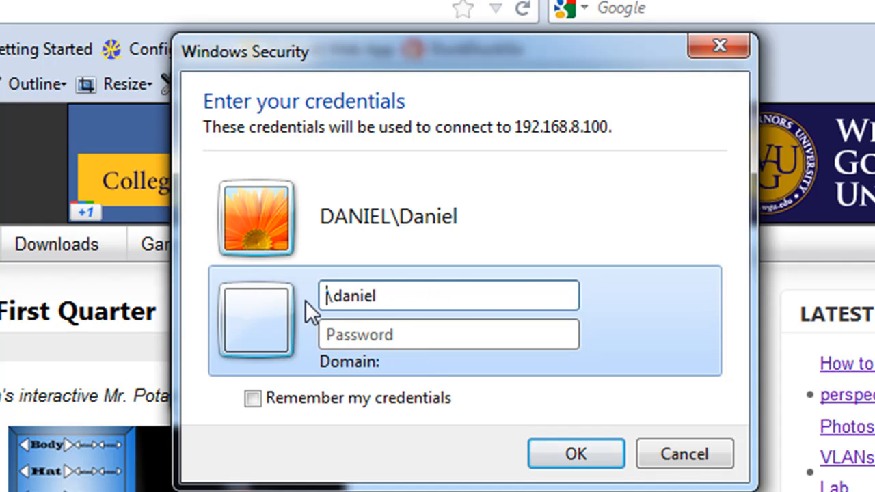
- Change the user name to daniel.local\daniel and enter the password
type("daniel.lo")
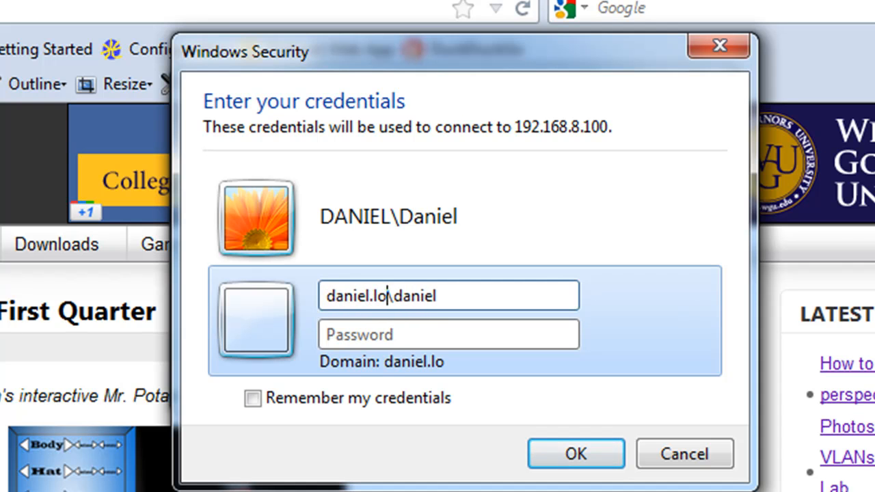
type("cal")
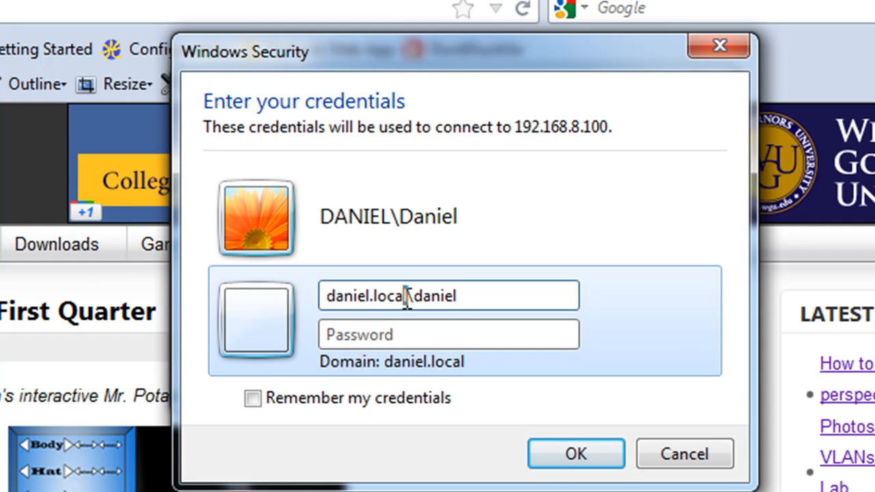
double_click(365, 296)
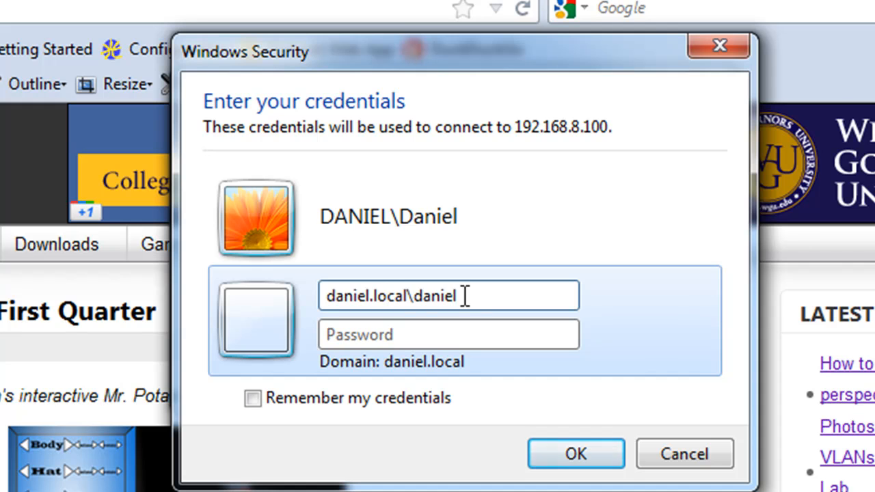
double_click(434, 295)
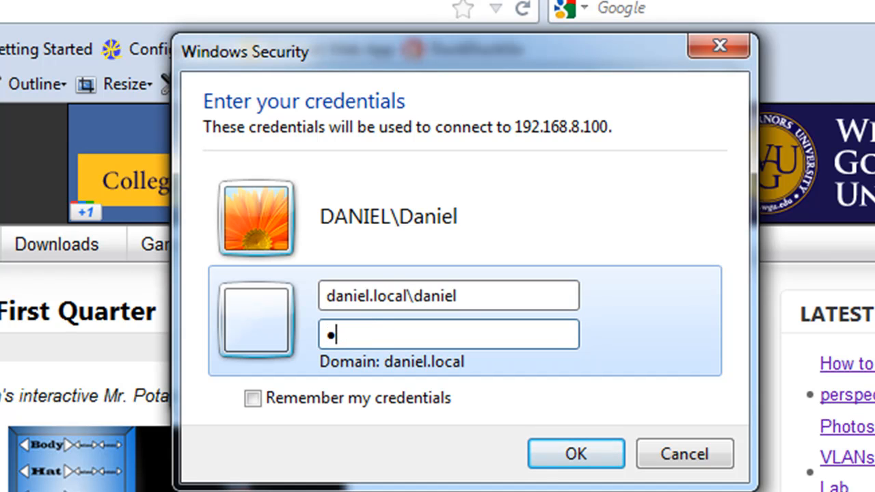
type("password")
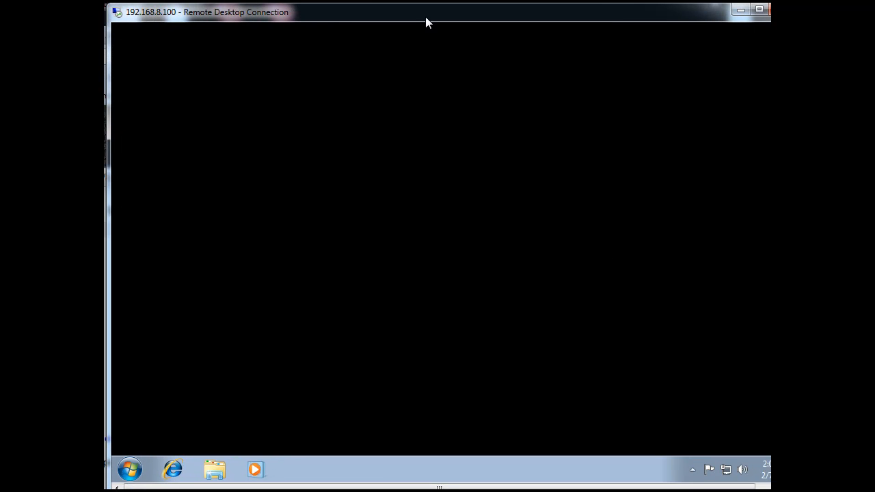
- Open, close and reopen the remote Start menu showing user Student Daniel
left_click(129, 468)
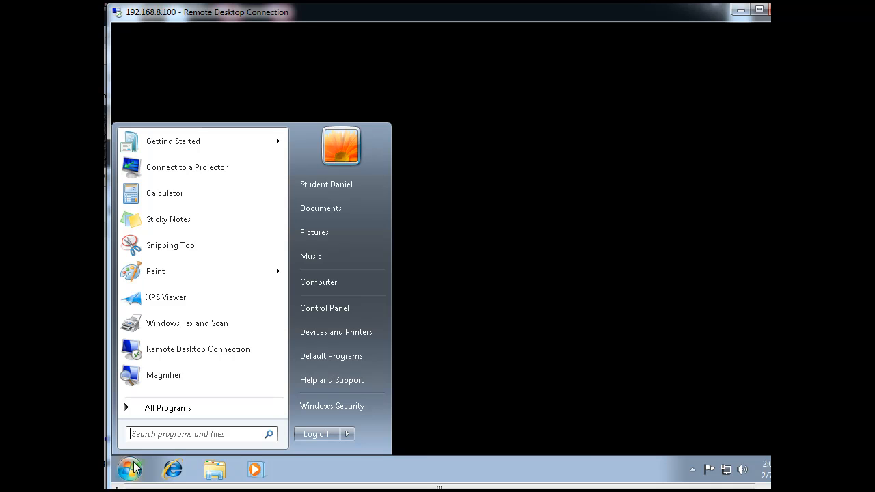
left_click(318, 281)
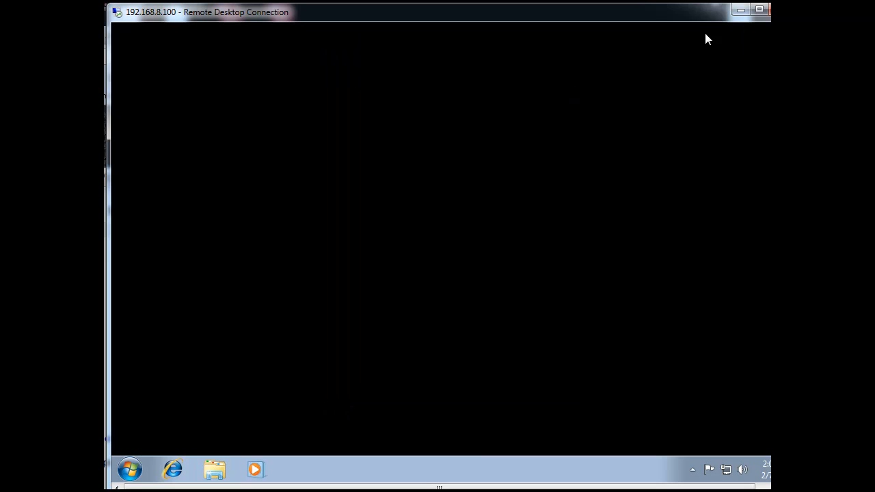
left_click(129, 469)
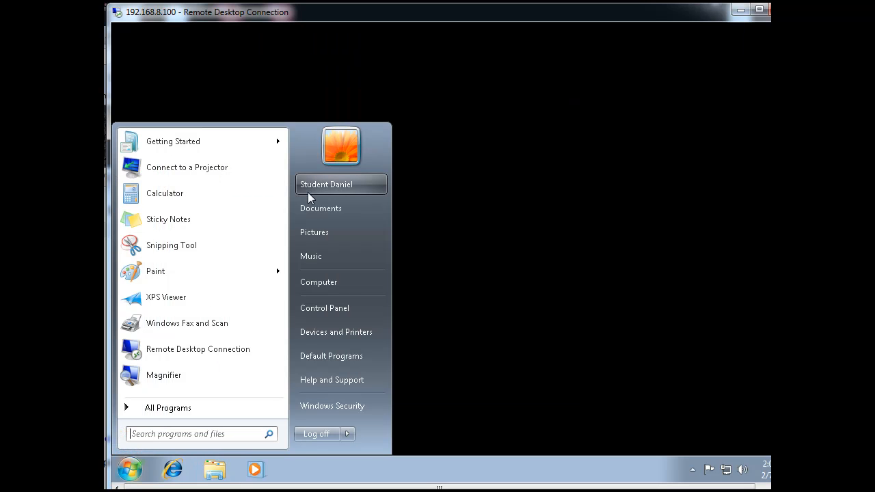
mouse_move(341, 184)
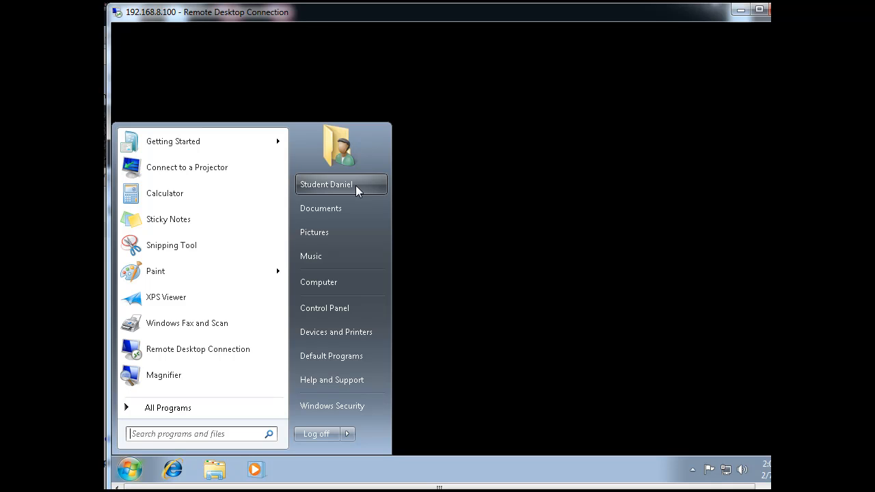
mouse_move(350, 192)
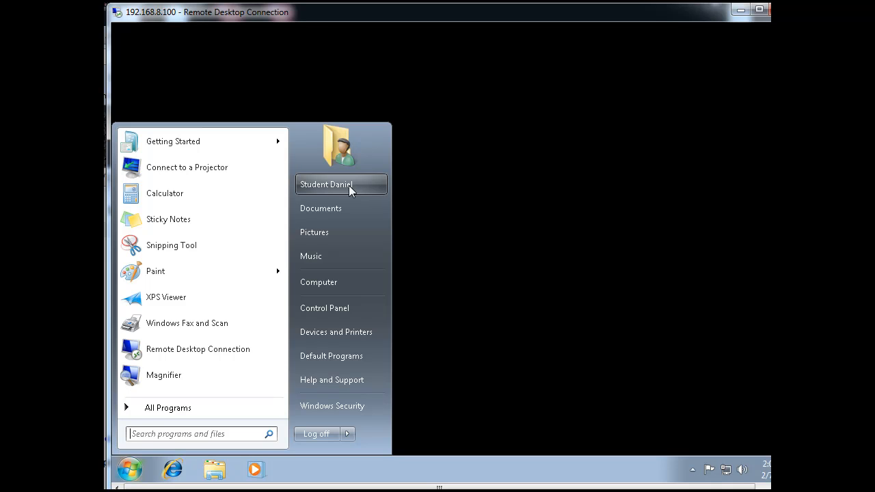
mouse_move(478, 75)
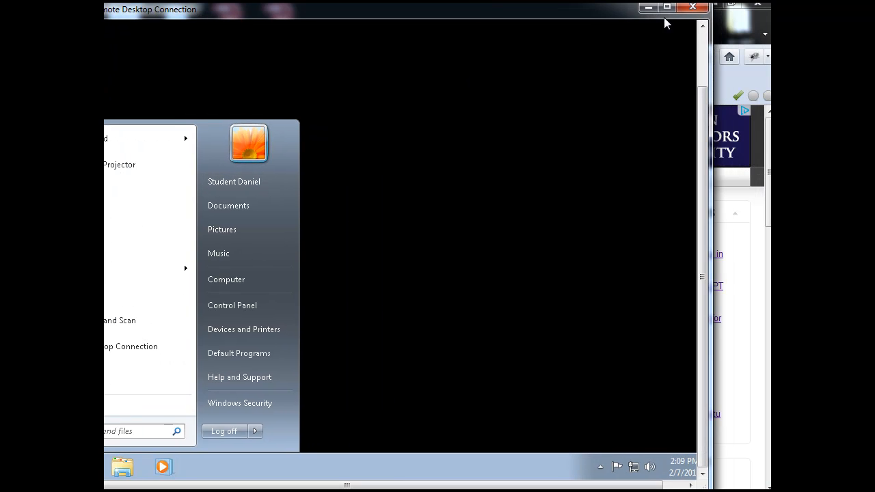
- Close the Remote Desktop window and confirm disconnecting the session
left_click(693, 7)
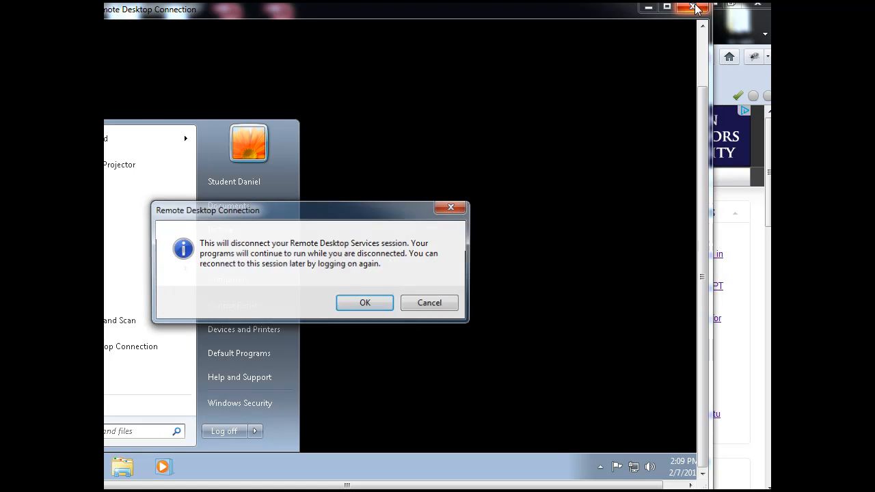
left_click(364, 303)
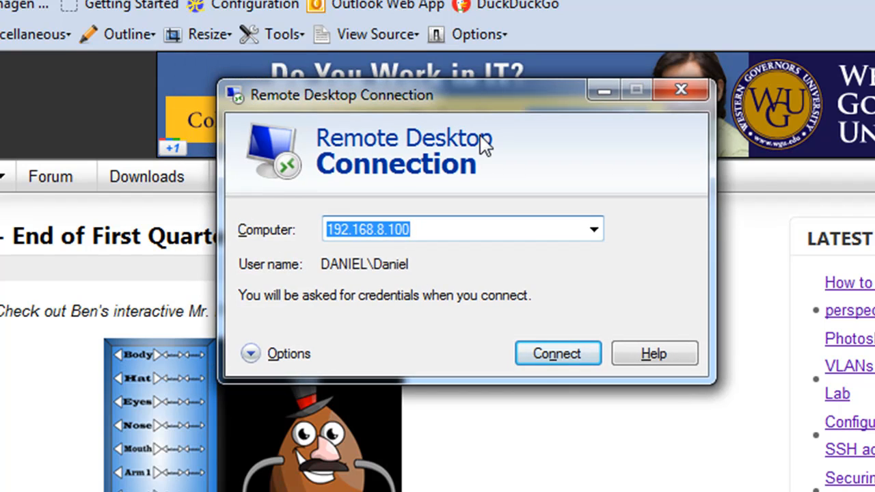
- Reconnect to 192.168.8.100 to bring back the credentials prompt
left_click(556, 353)
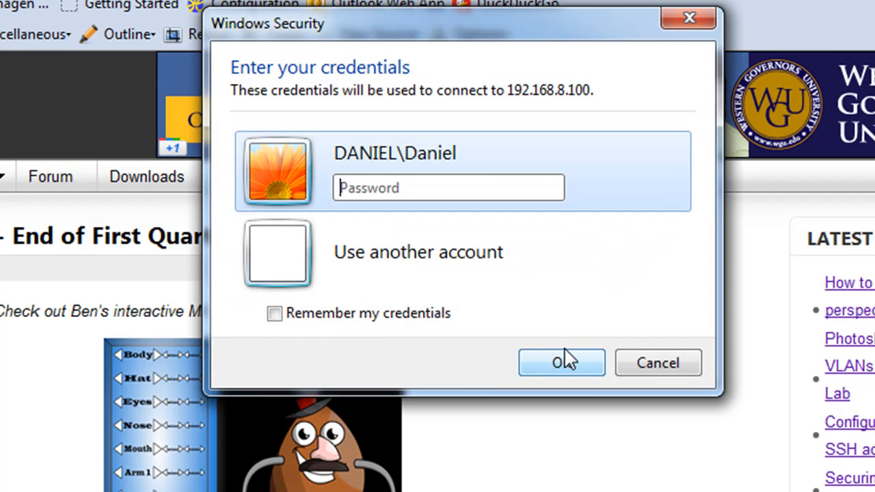
mouse_move(399, 256)
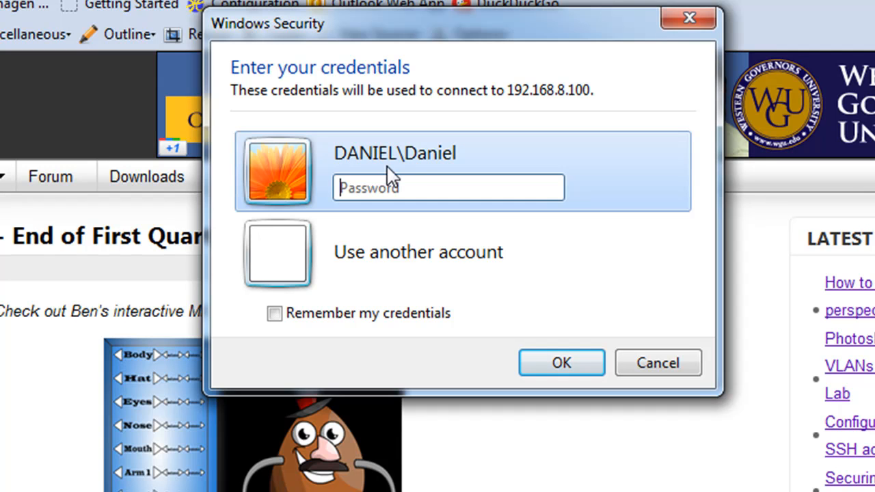
mouse_move(444, 171)
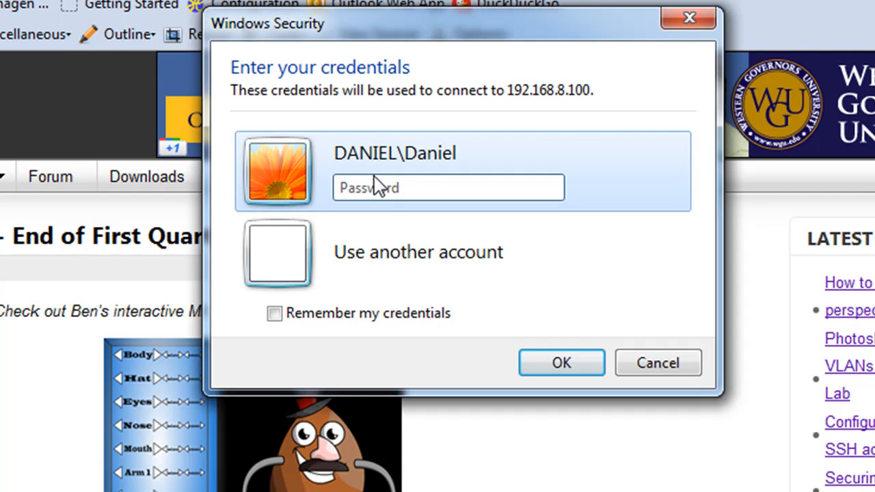
mouse_move(451, 164)
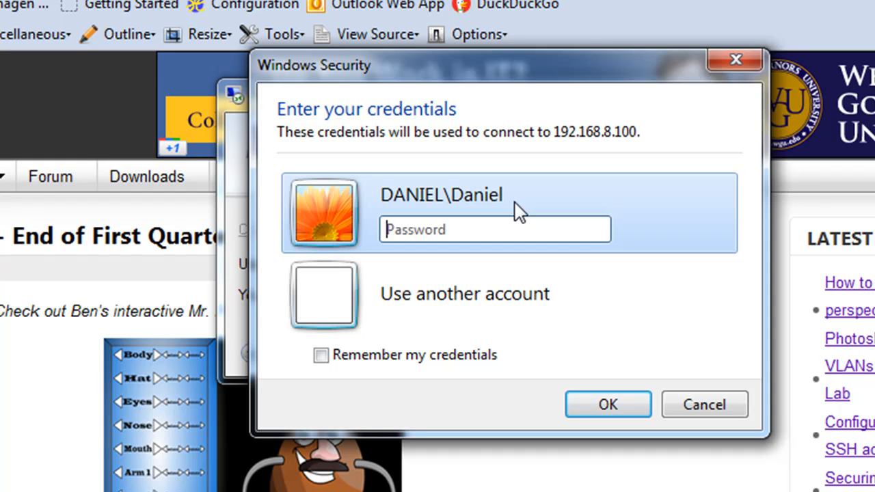
mouse_move(471, 219)
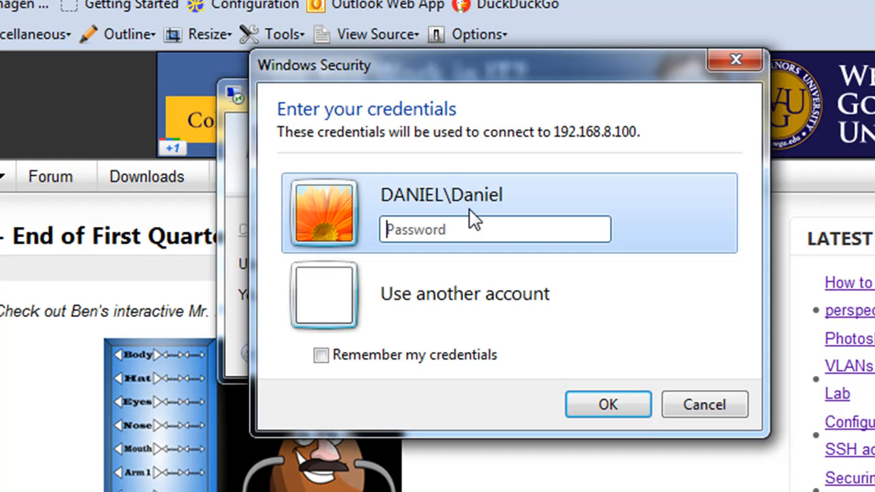
- Sign in with another account as daniel-pc\daniel plus its password
left_click(464, 294)
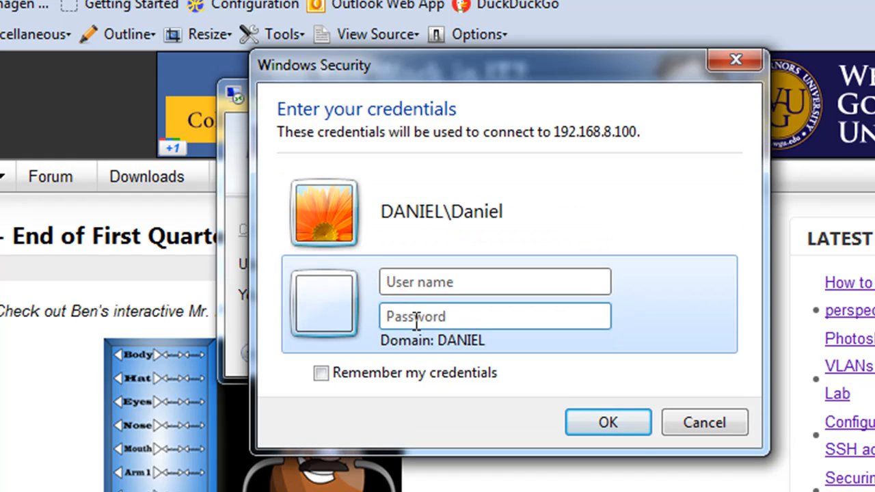
type("dan")
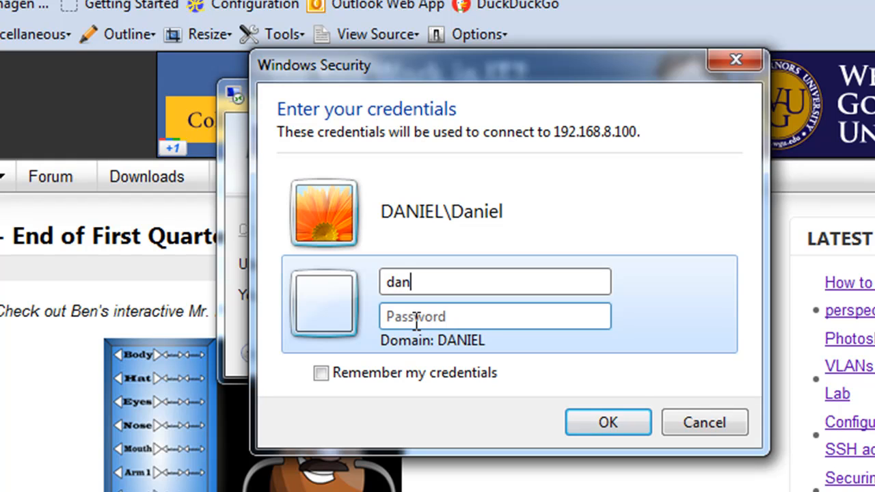
type("iel-")
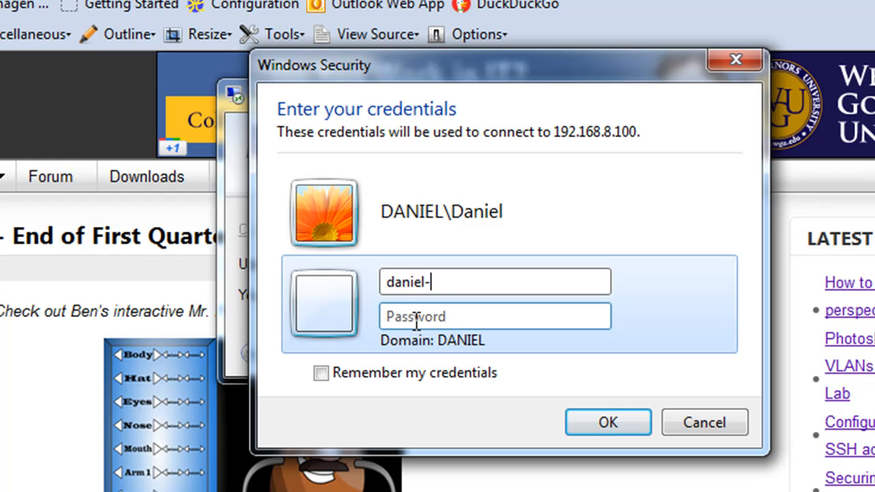
type("pc")
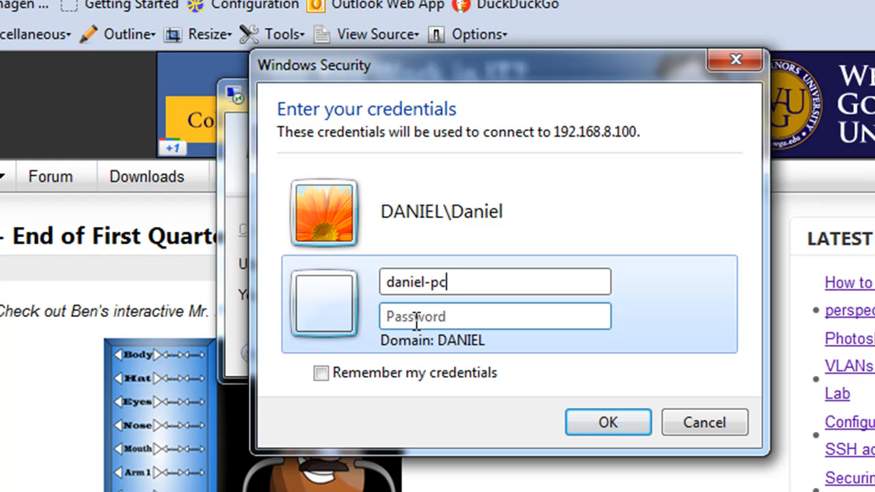
type("\\dan")
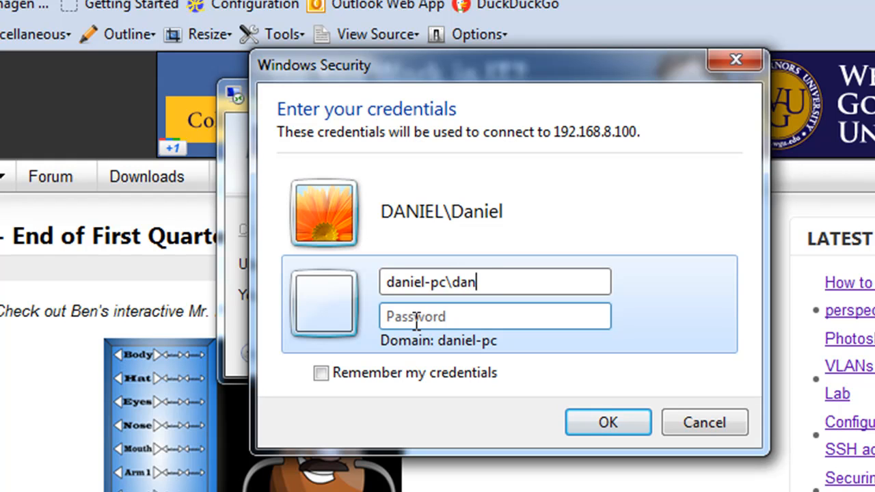
type("iel")
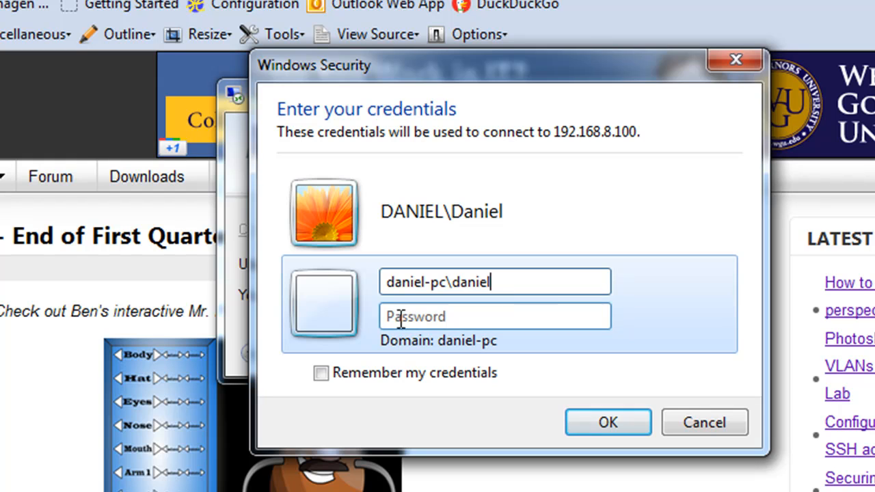
type("•••••")
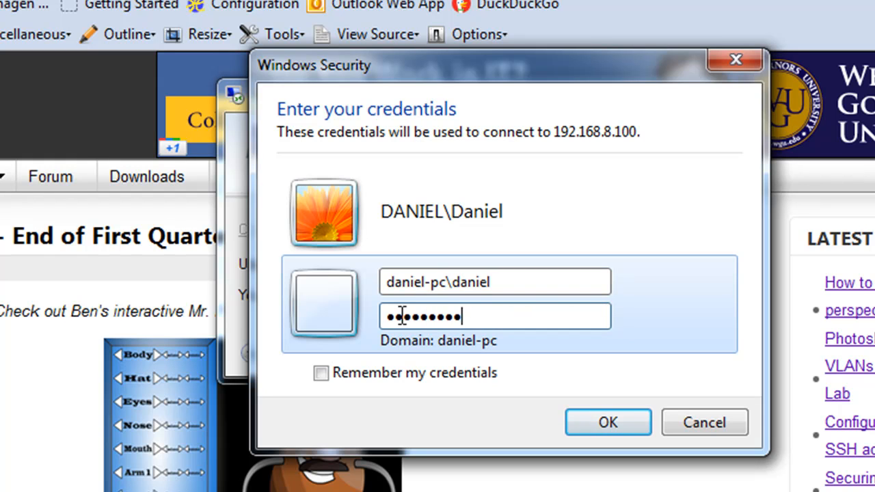
left_click(608, 422)
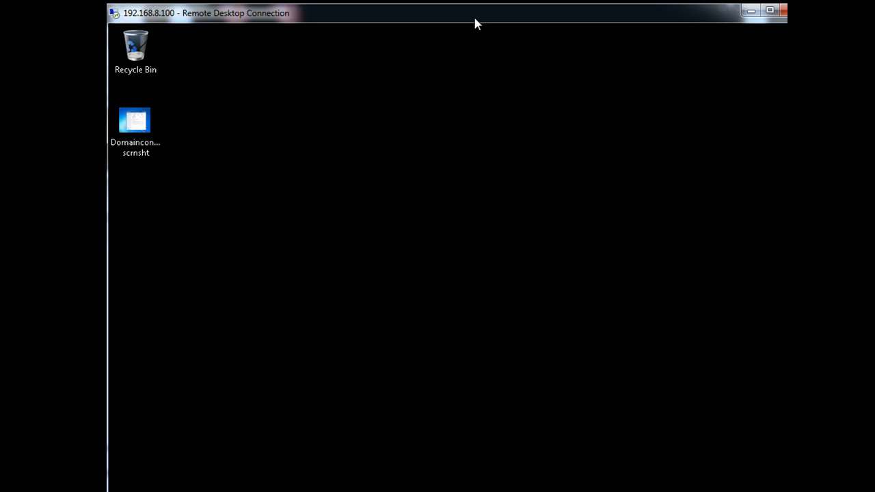
- Focus the remote session while its desktop and taskbar finish loading
left_click(135, 130)
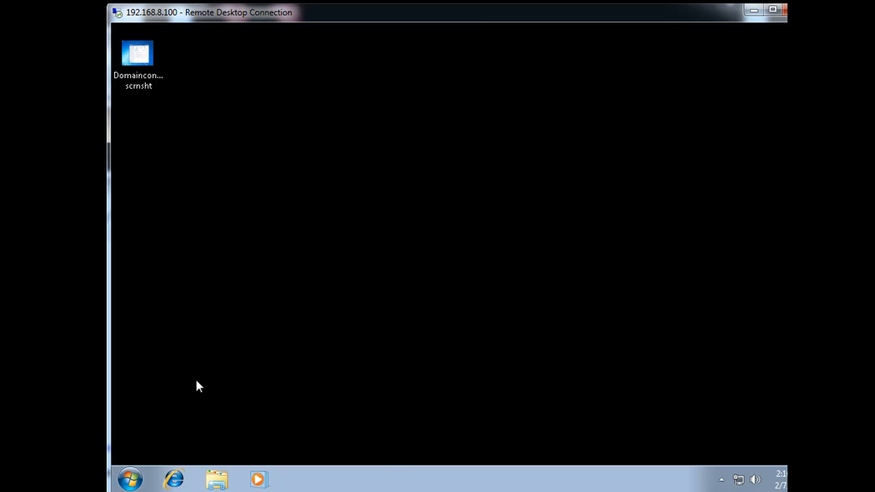
- Open the remote Start menu to see user Daniel, dismiss it, and reopen it
left_click(130, 479)
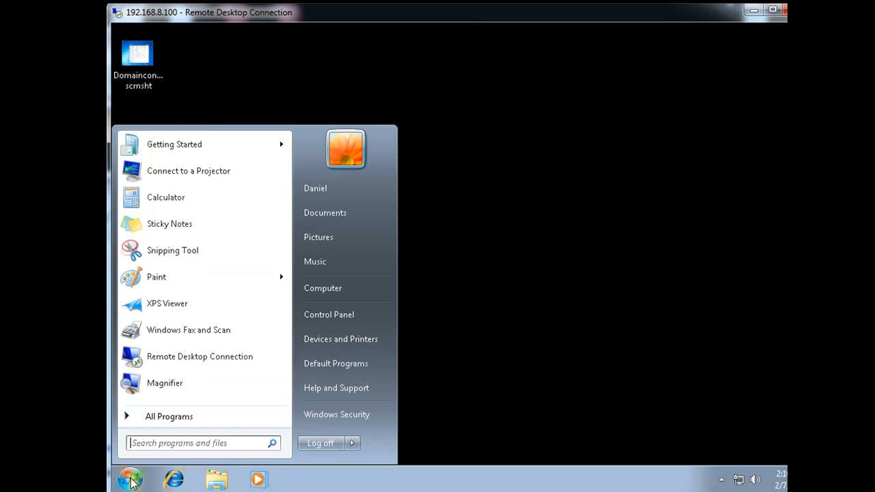
mouse_move(335, 188)
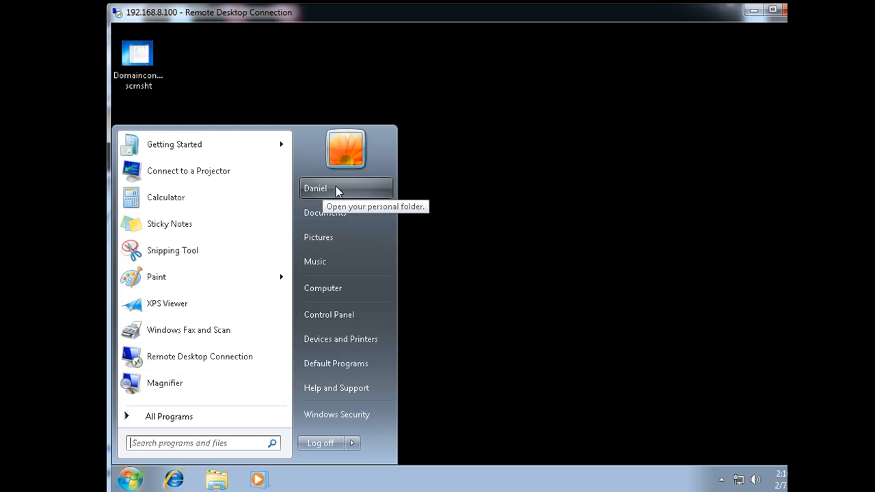
mouse_move(334, 191)
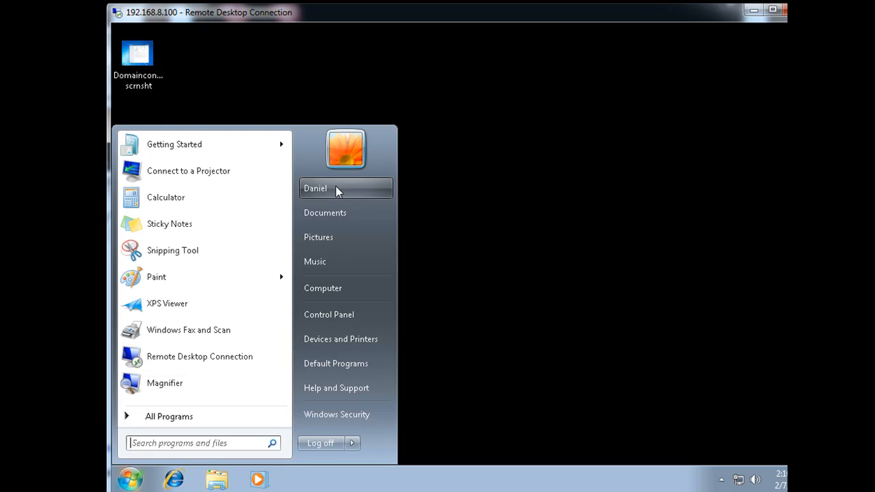
mouse_move(552, 19)
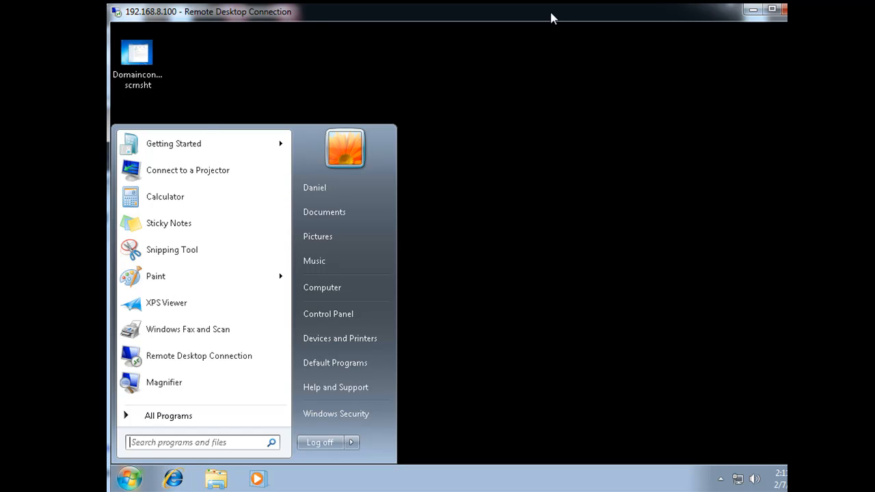
left_click(546, 108)
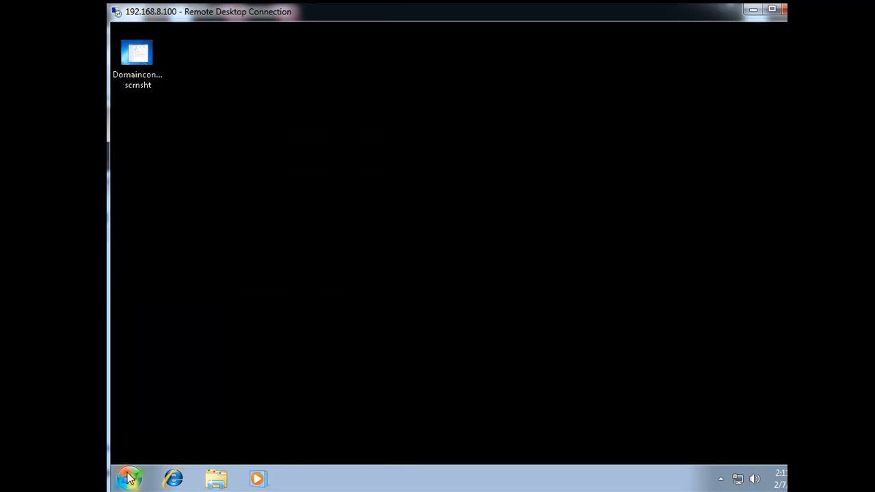
left_click(129, 478)
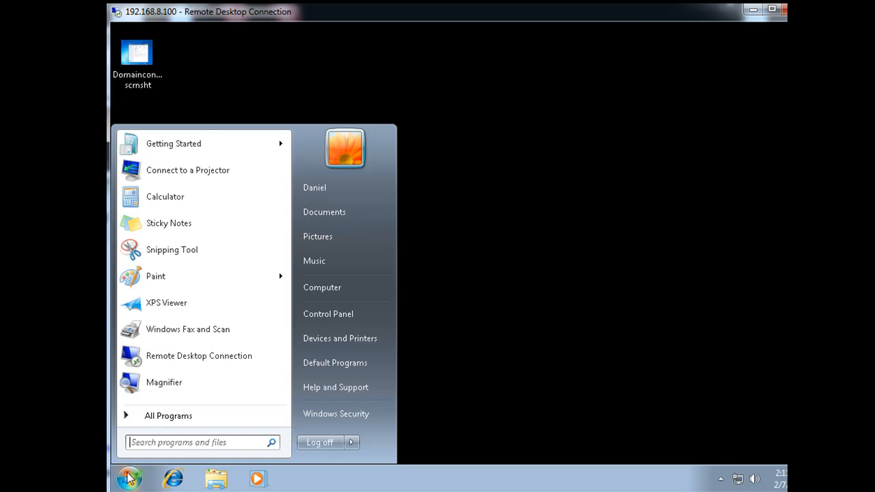
mouse_move(339, 436)
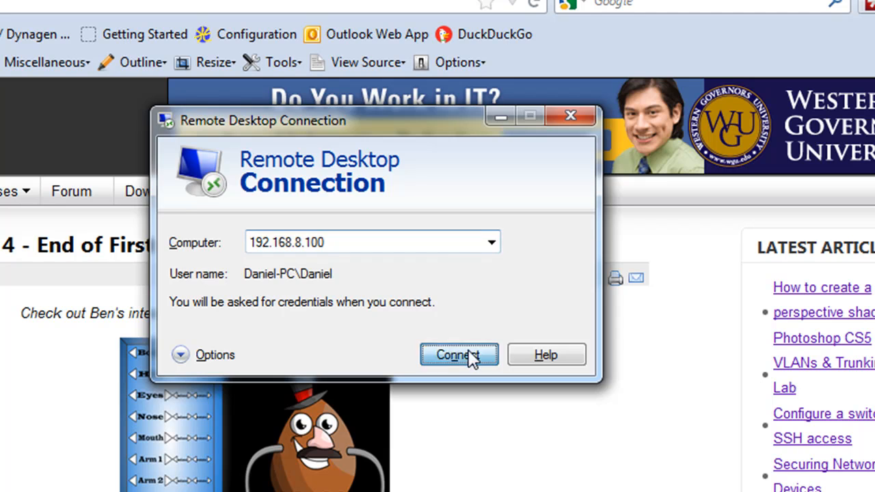
- Connect to 192.168.8.100 using another account with user name daniel.local\daniel
left_click(459, 355)
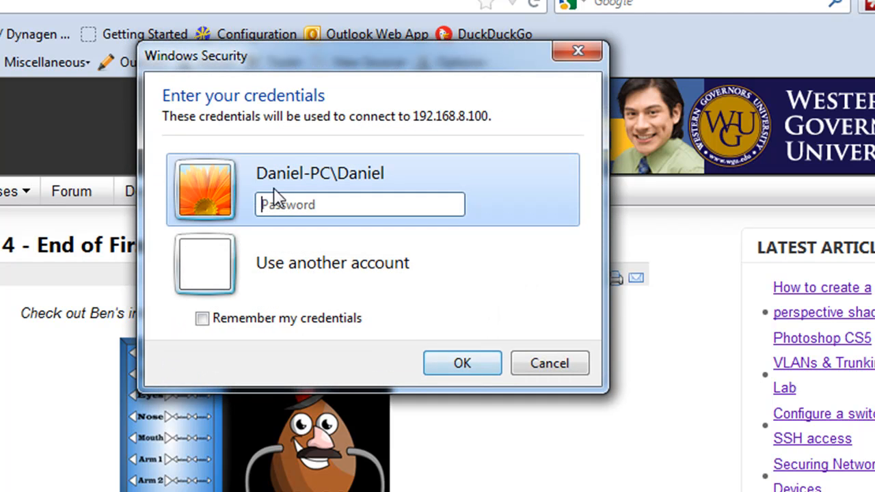
mouse_move(376, 190)
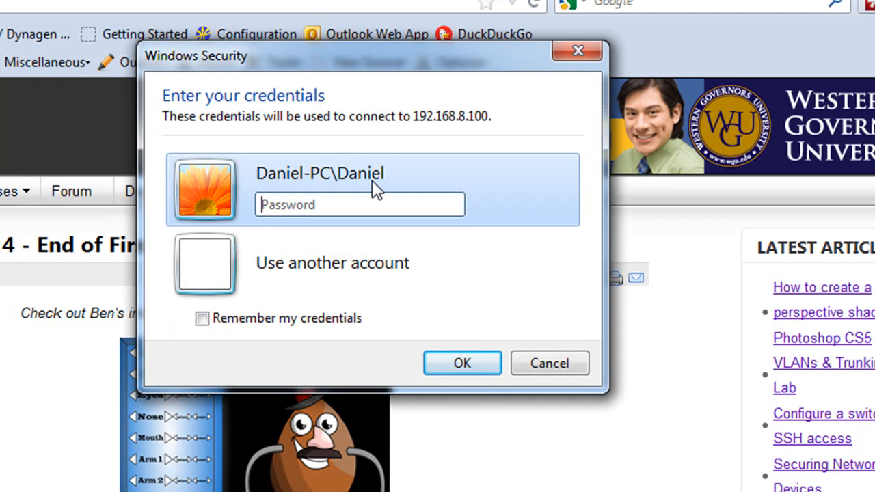
left_click(332, 263)
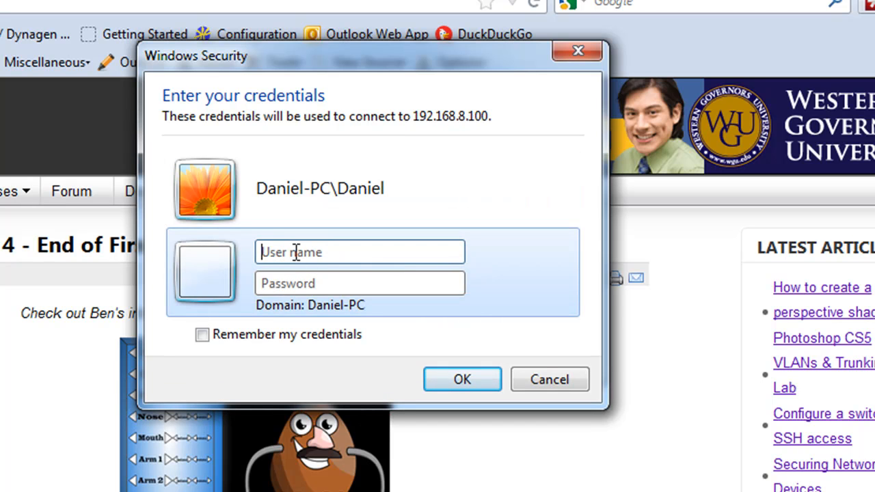
type("daniel")
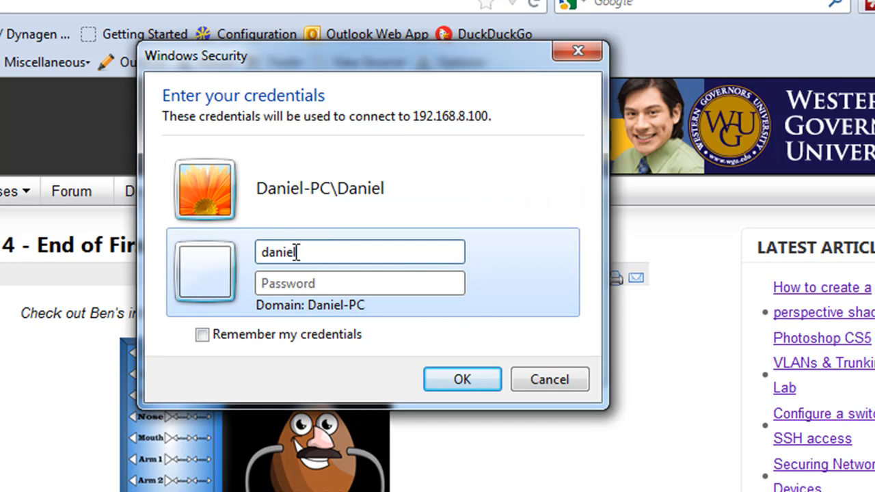
type(".local")
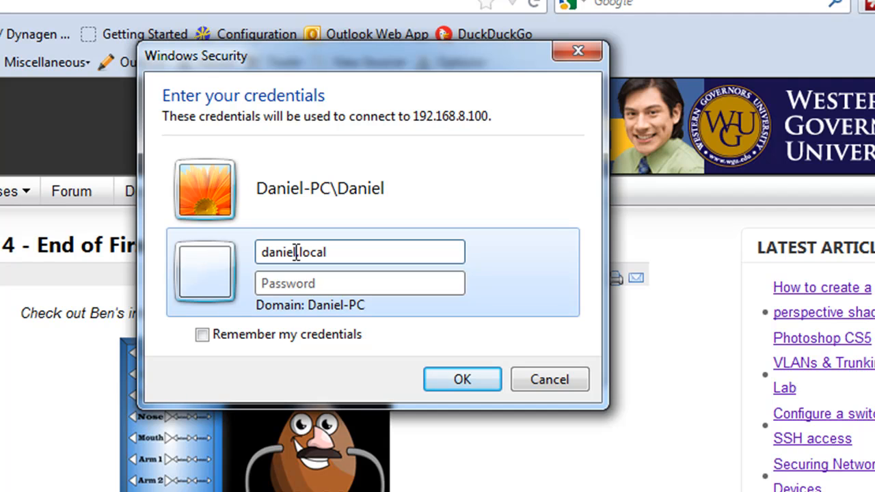
type("\\daniel")
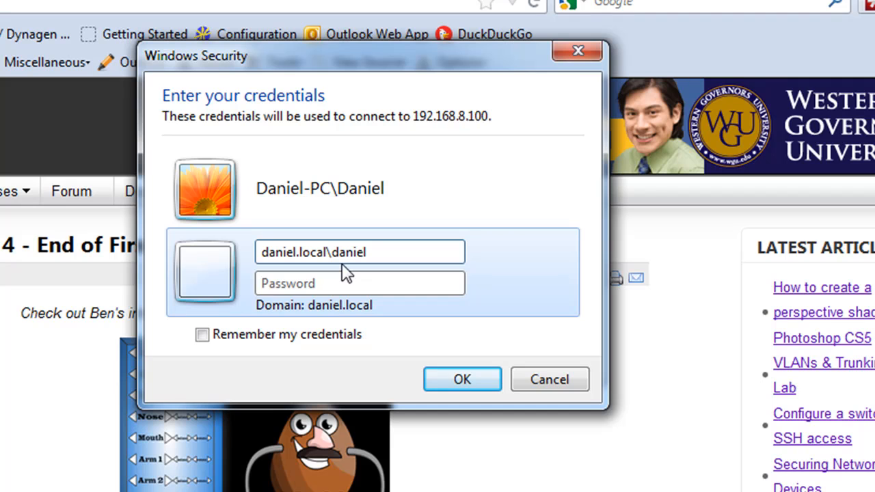
mouse_move(468, 324)
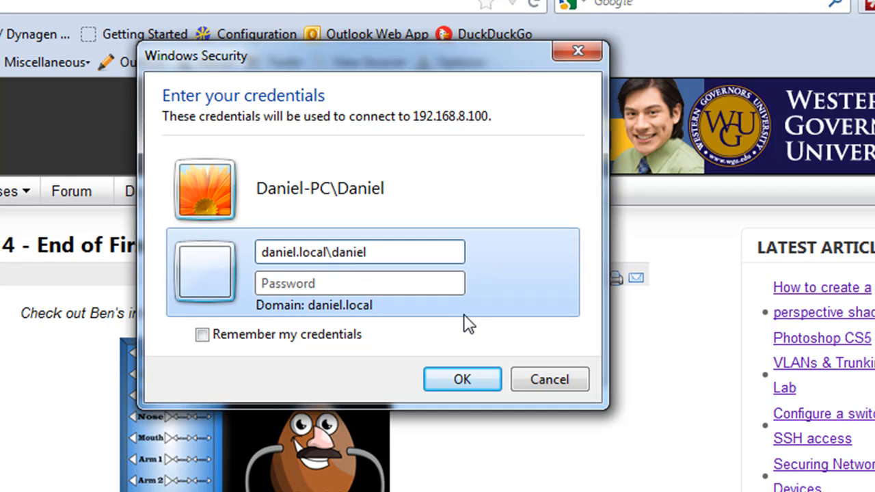